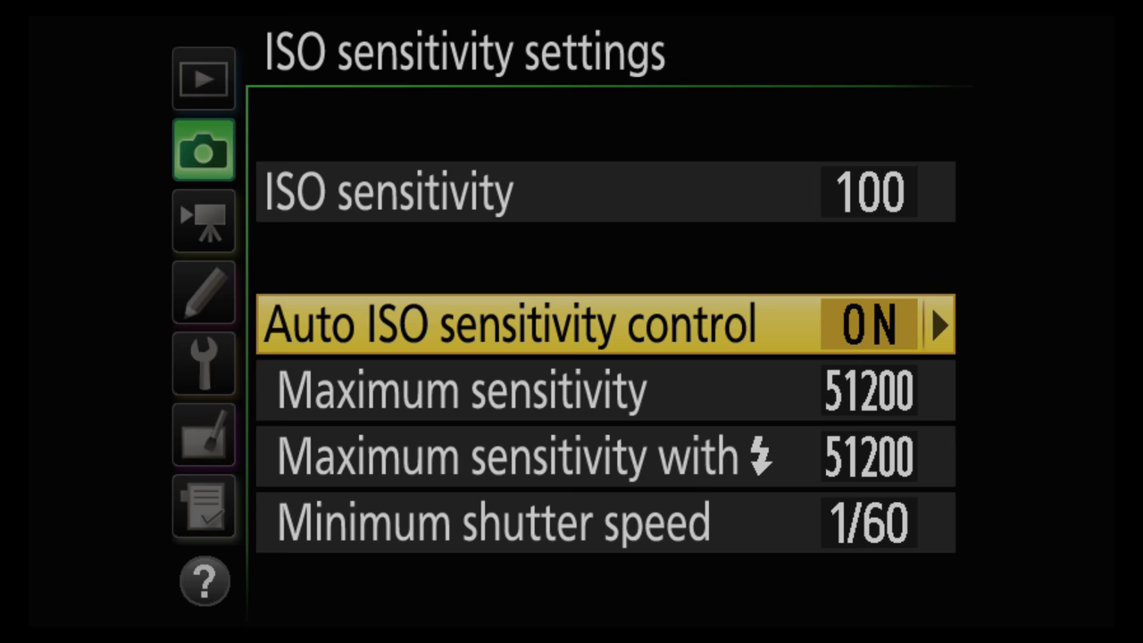
# Step: Open the Off/On choices for Auto ISO sensitivity control in ISO sensitivity settings
pyautogui.click(605, 323)
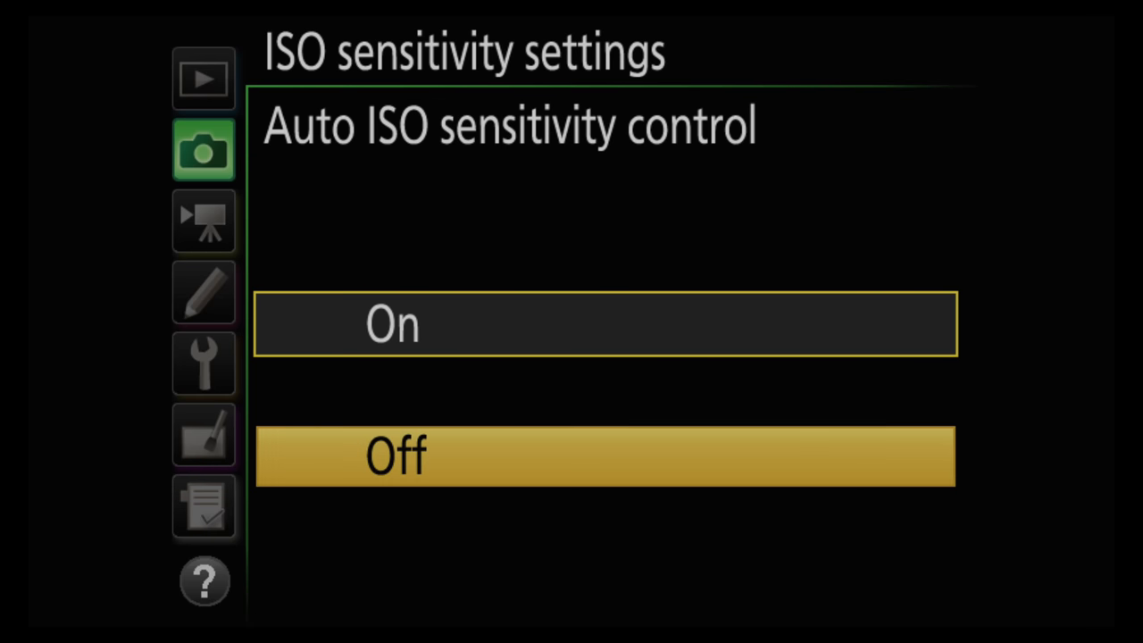